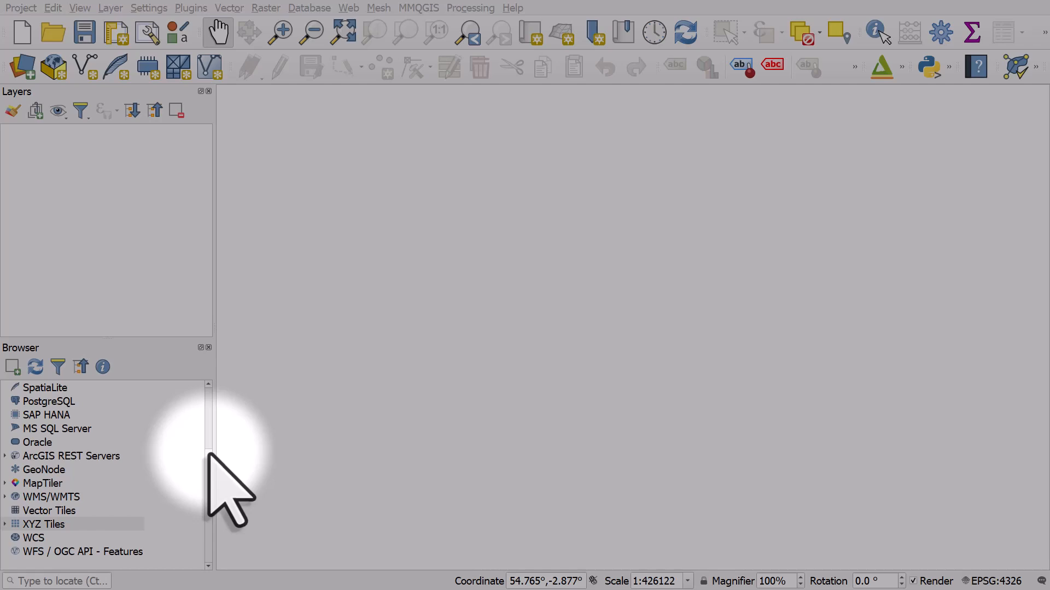
Bring the Great Britain georeferenced layers table with the OS 1945-1965 Outline row into view
{"action": "left_click", "coordinate": [44, 524]}
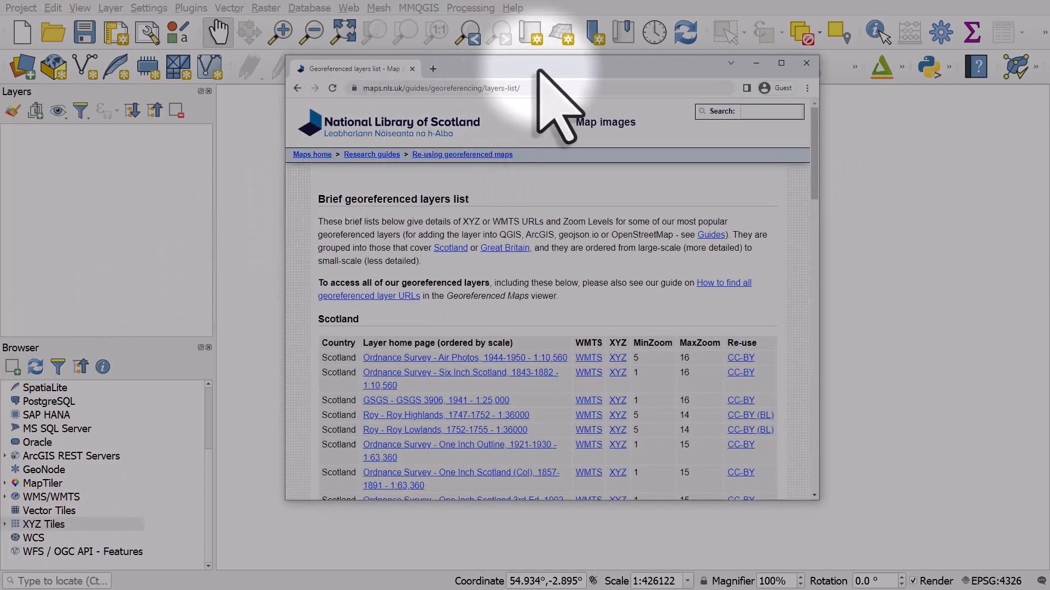
{"action": "mouse_move", "coordinate": [817, 268]}
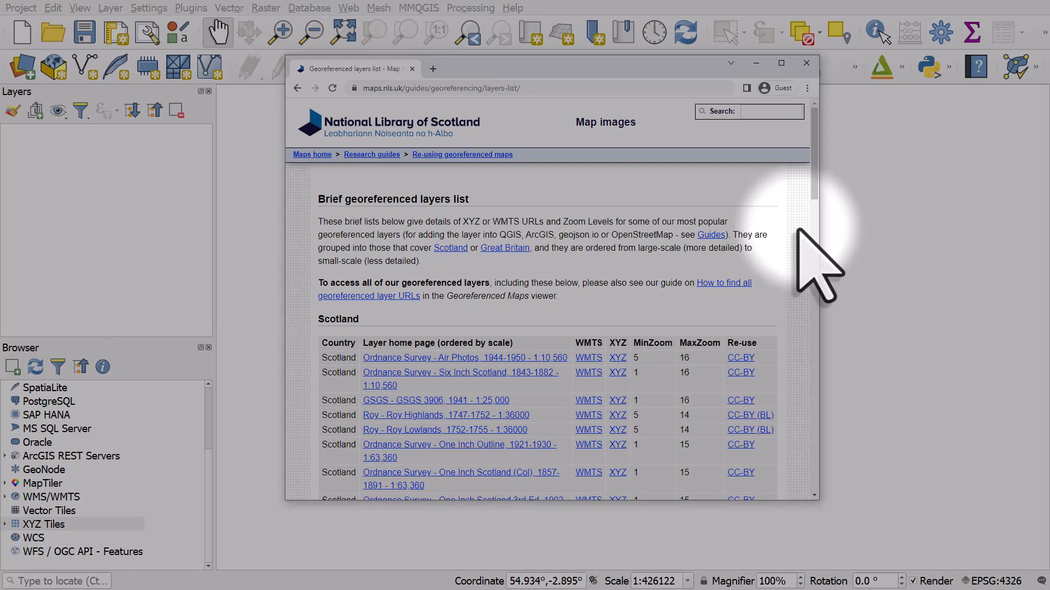
{"action": "scroll", "scroll_direction": "down", "scroll_amount": 3}
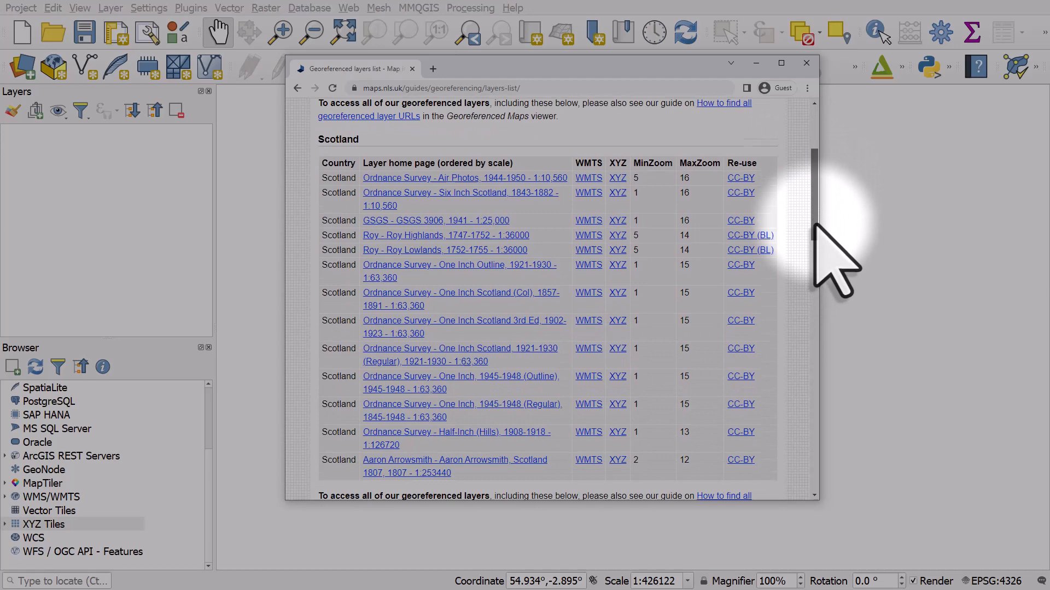
{"action": "scroll", "scroll_direction": "down", "scroll_amount": 3}
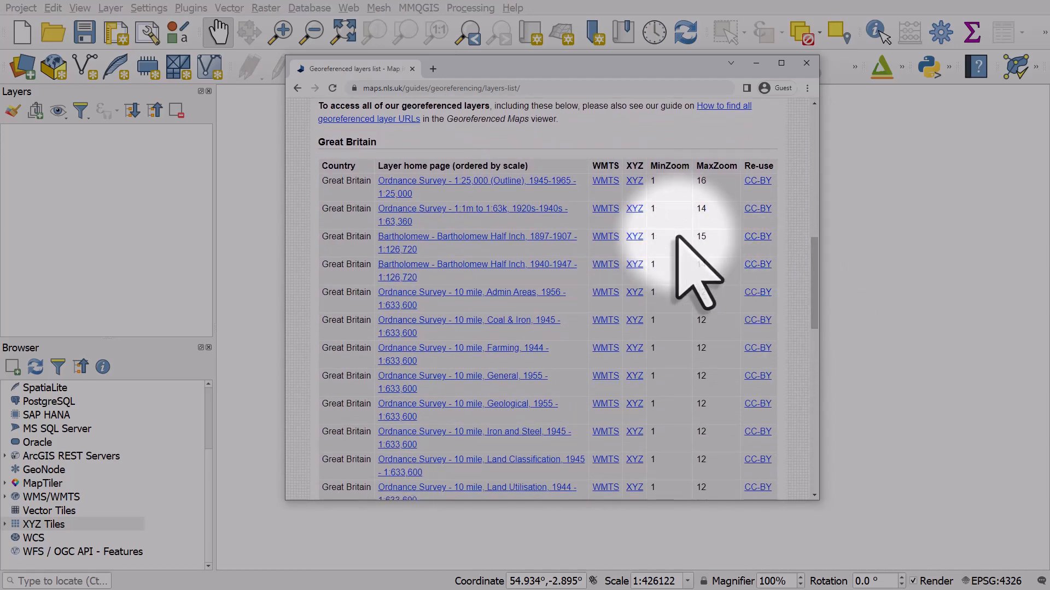
{"action": "mouse_move", "coordinate": [354, 234]}
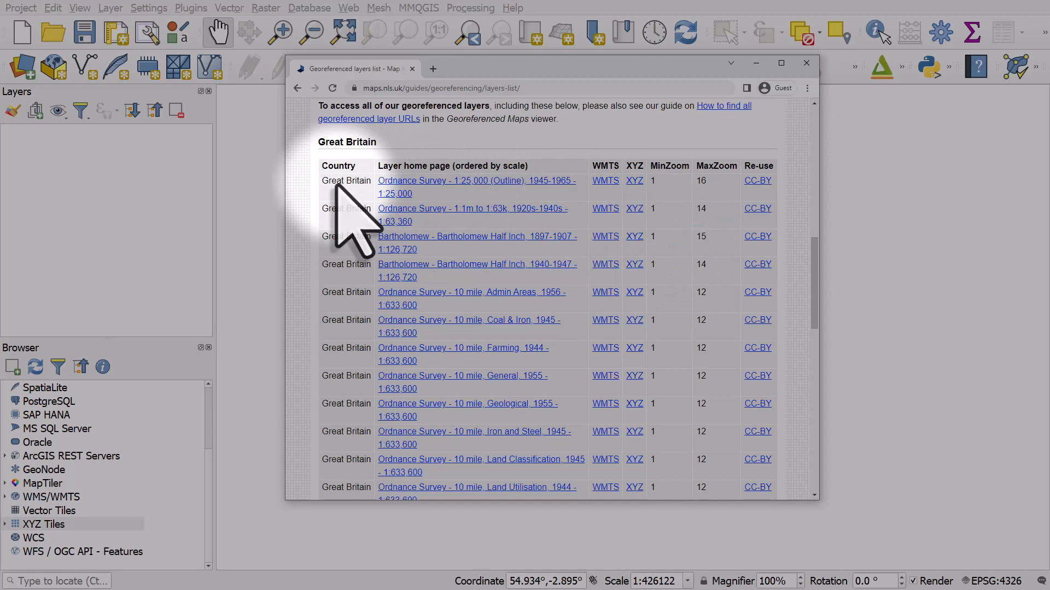
{"action": "mouse_move", "coordinate": [469, 234]}
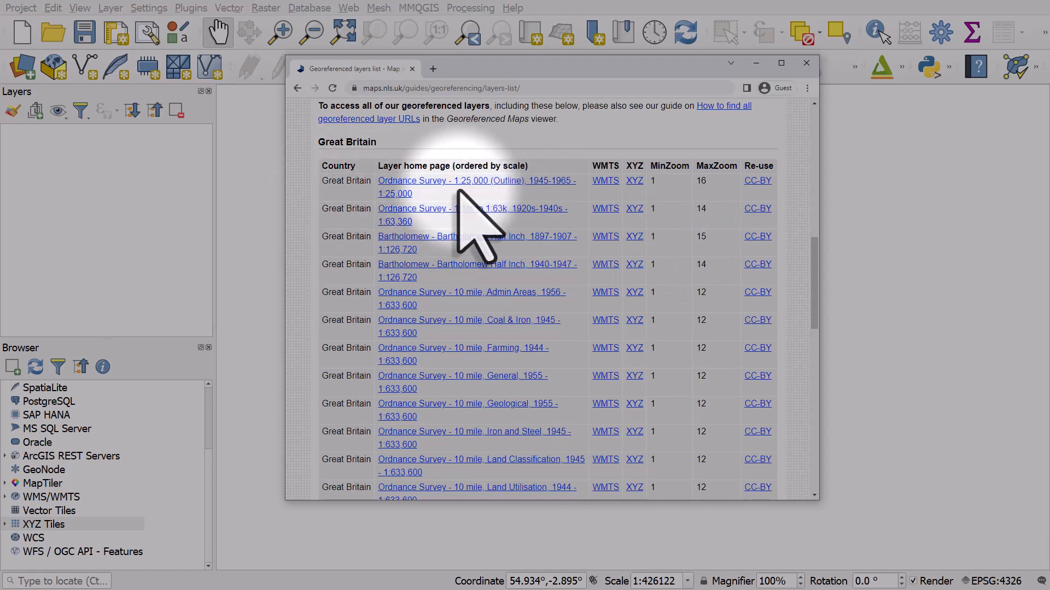
{"action": "mouse_move", "coordinate": [562, 224]}
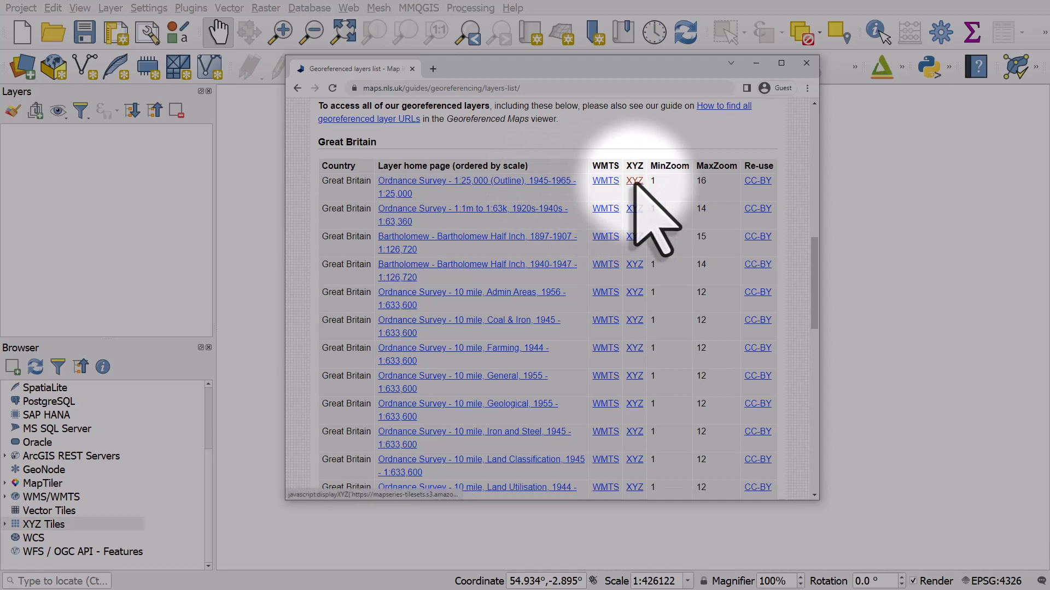
Copy the OS 1:25,000 Outline 1945-1965 tile URL to the clipboard from the NLS page
{"action": "left_click", "coordinate": [634, 180]}
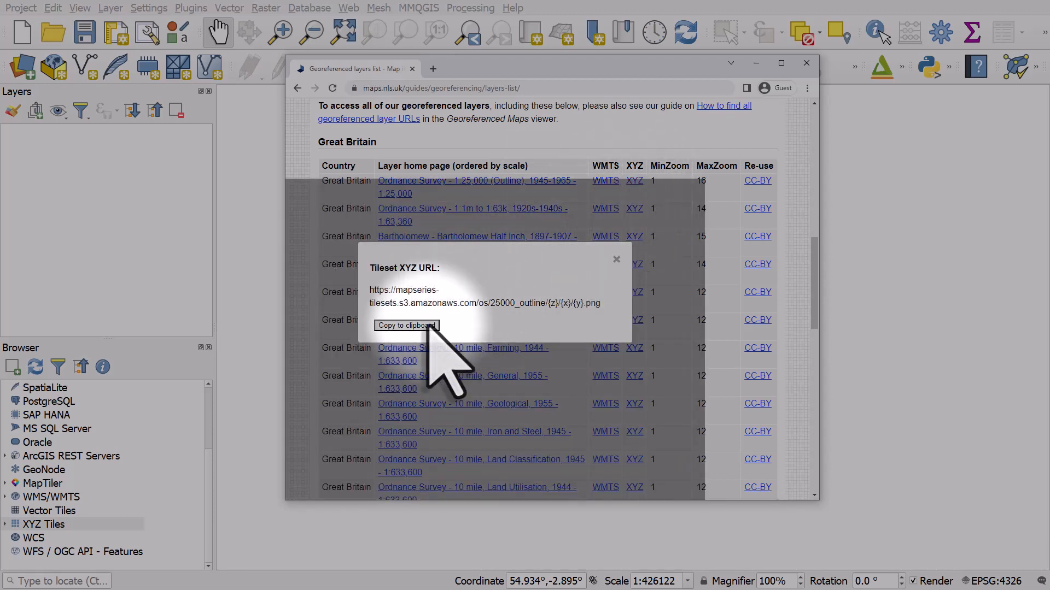
{"action": "left_click", "coordinate": [405, 326]}
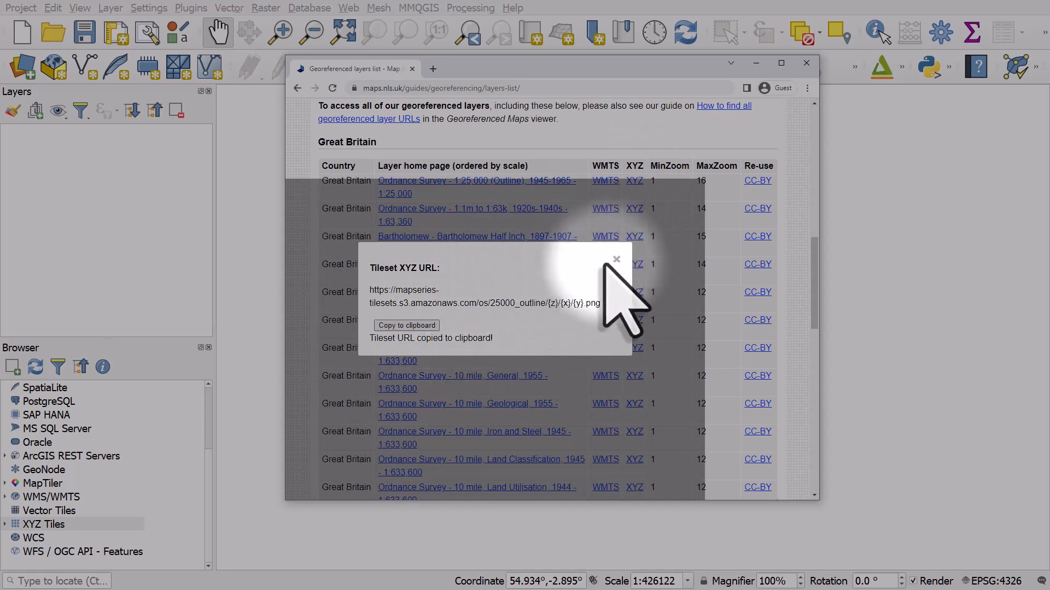
{"action": "left_click", "coordinate": [615, 259]}
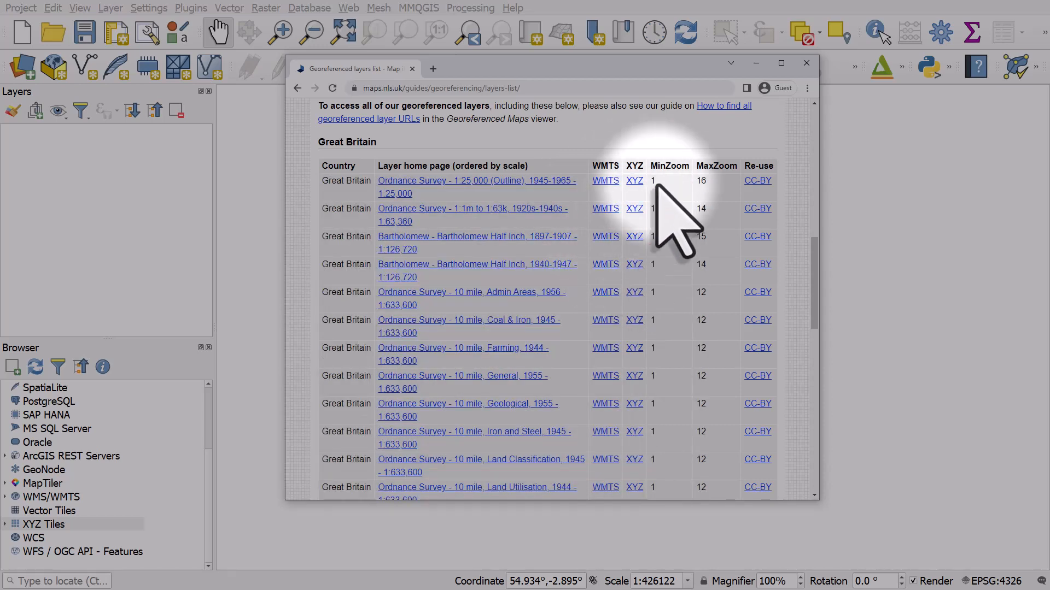
{"action": "mouse_move", "coordinate": [730, 215]}
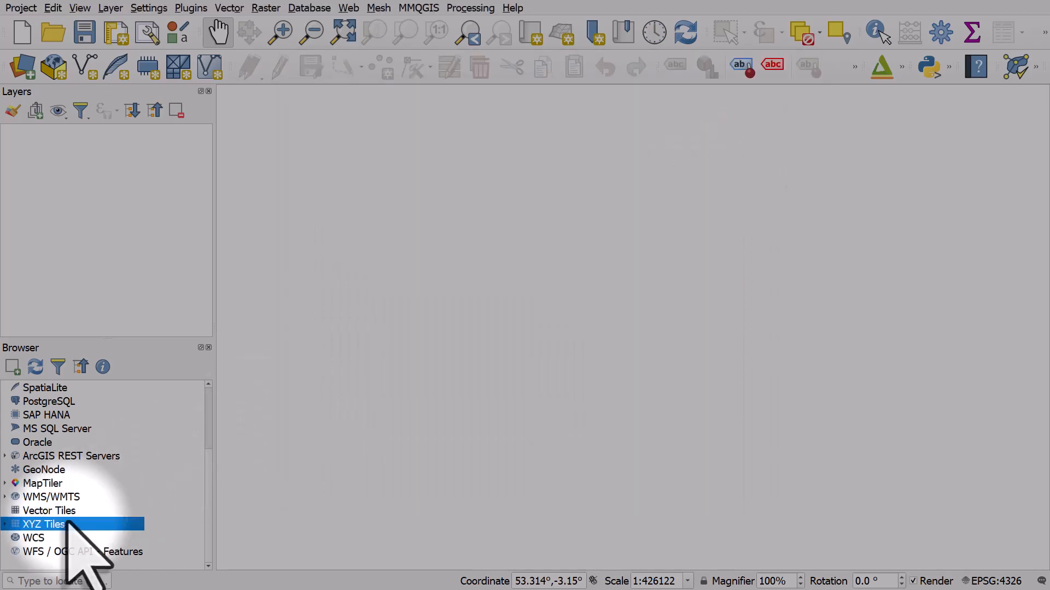
Start a new XYZ tile connection from the QGIS Browser's XYZ Tiles node
{"action": "right_click", "coordinate": [44, 524]}
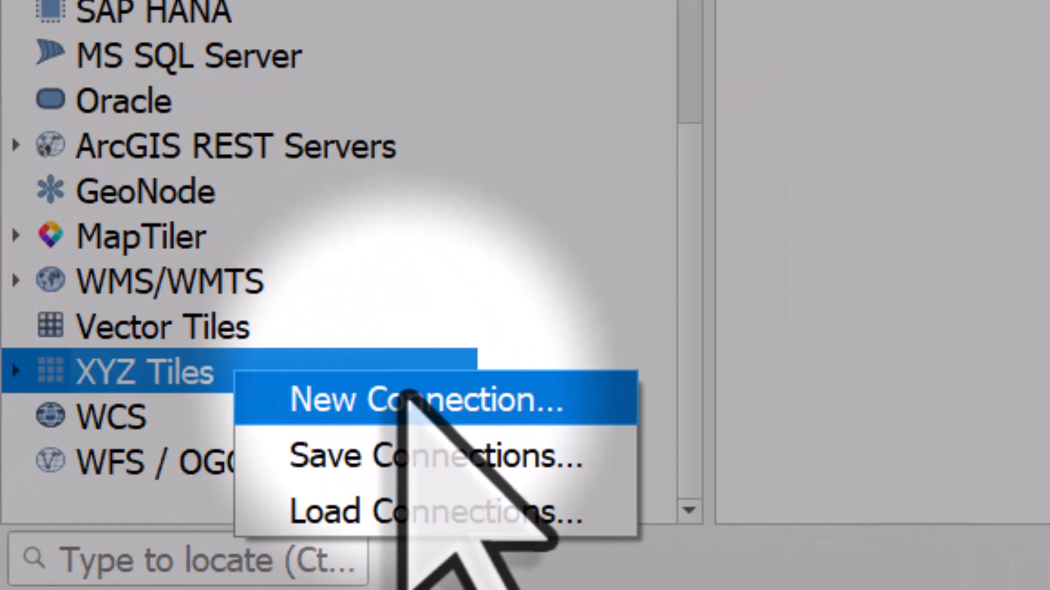
{"action": "left_click", "coordinate": [416, 399]}
{"action": "type", "text": "O"}
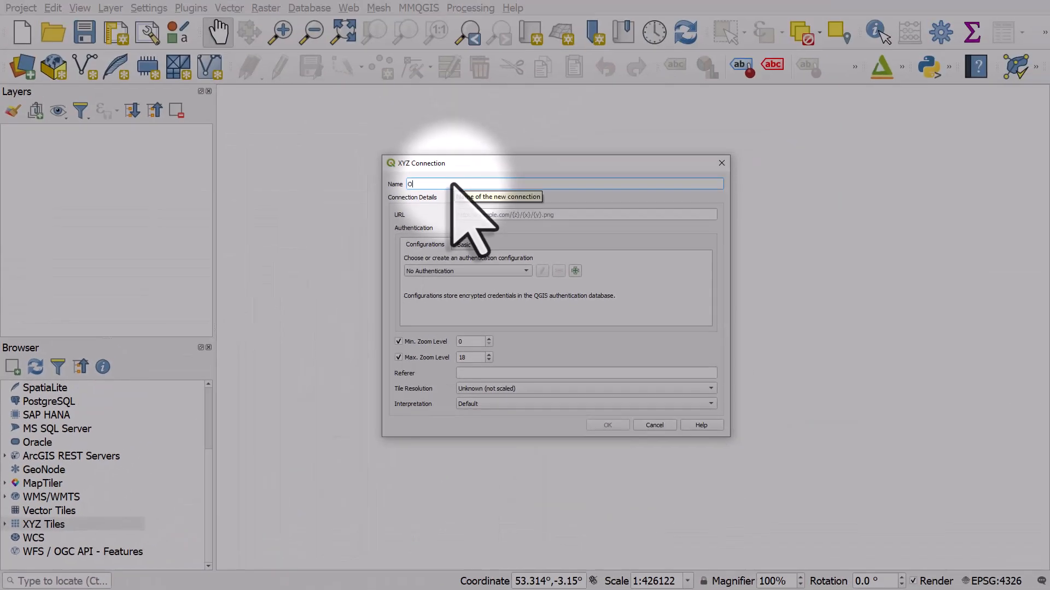
Name the connection OS 1945-1965, give it the 25000_outline {z}/{x}/{y}.png URL and save it
{"action": "type", "text": "S"}
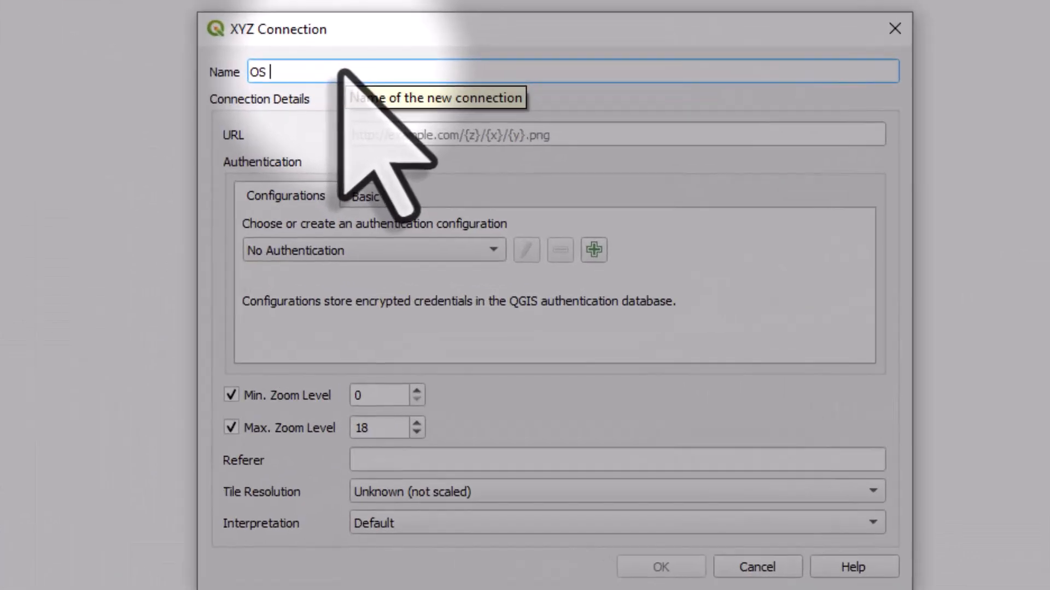
{"action": "type", "text": "1945-"}
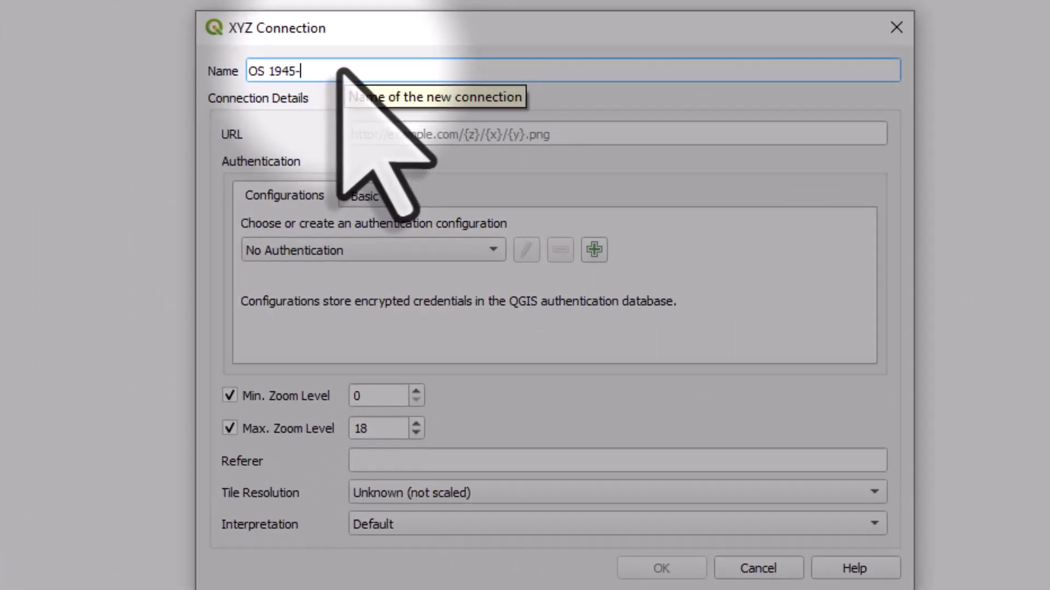
{"action": "type", "text": "1965"}
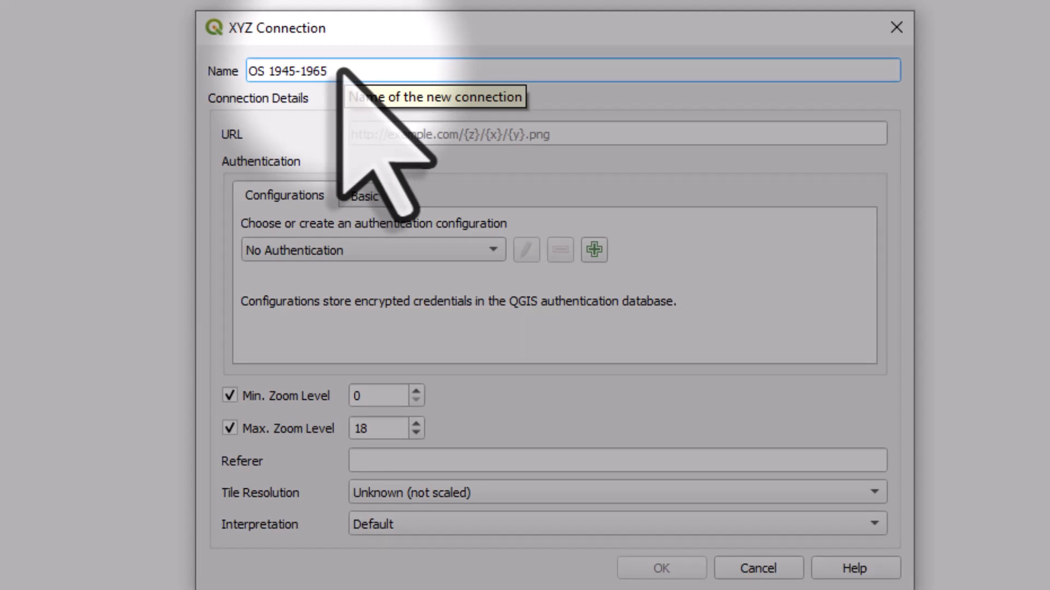
{"action": "left_click", "coordinate": [615, 133]}
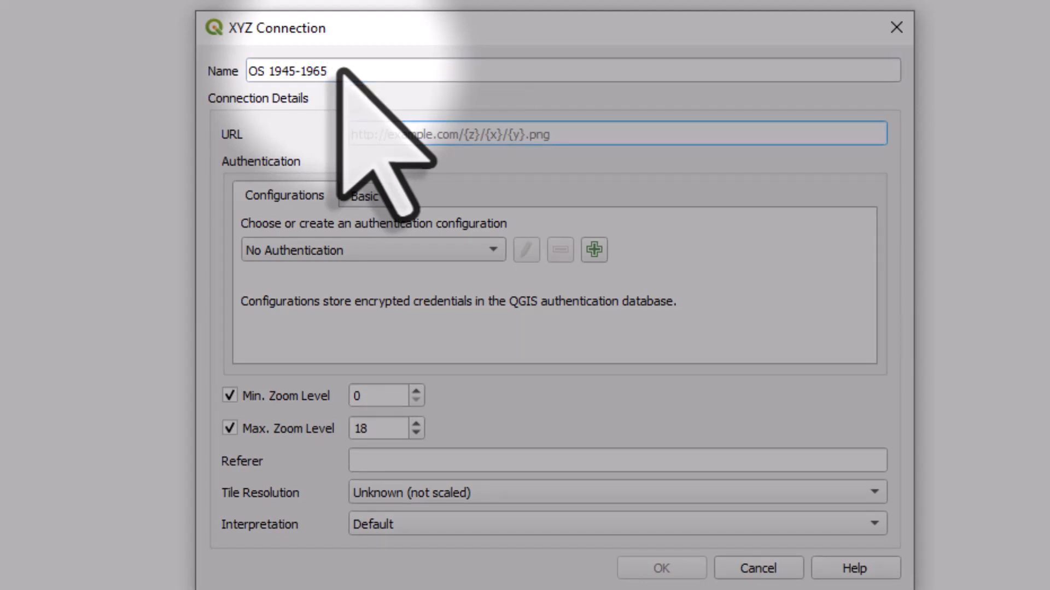
{"action": "type", "text": "https://mapseries-tilesets.s3.amazonaws.com/os/25000_outline/{z}/{x}/{y}.png"}
{"action": "left_click", "coordinate": [386, 427]}
{"action": "type", "text": "16"}
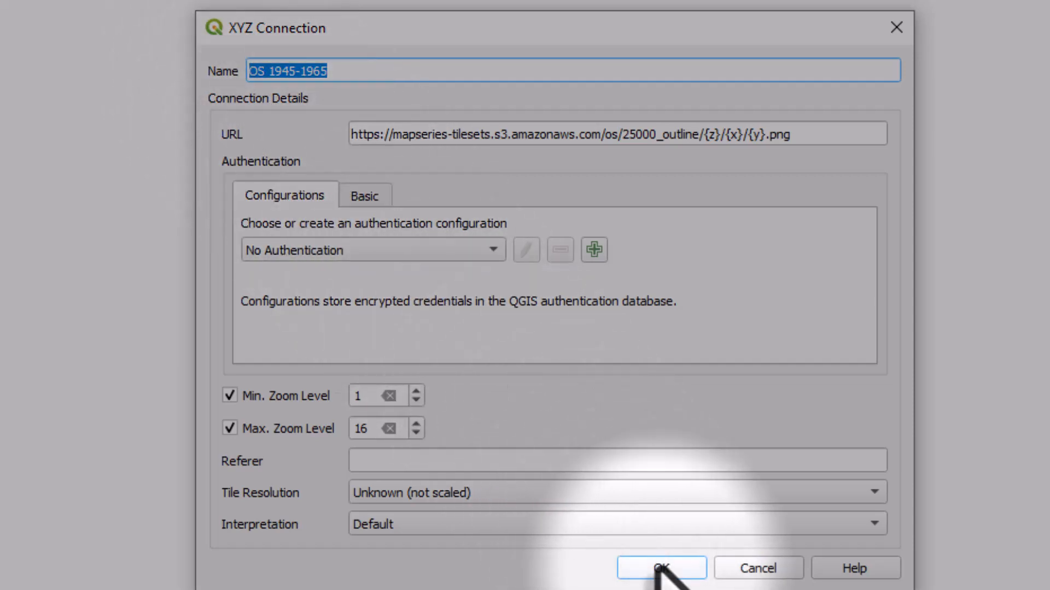
{"action": "left_click", "coordinate": [659, 569]}
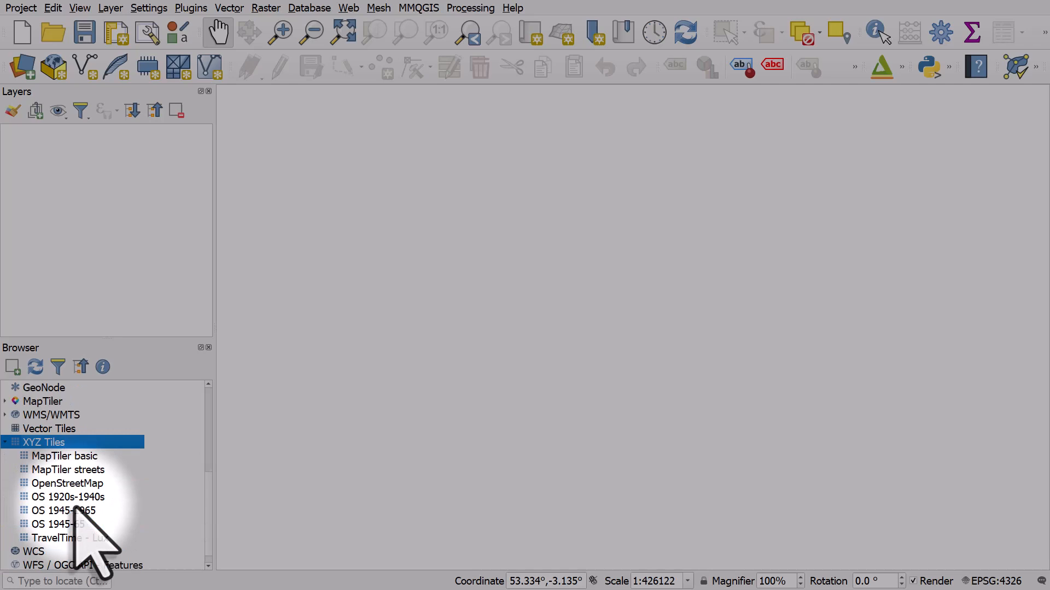
Add the OS 1945-65 XYZ connection to the map as a tile layer
{"action": "left_click", "coordinate": [63, 510]}
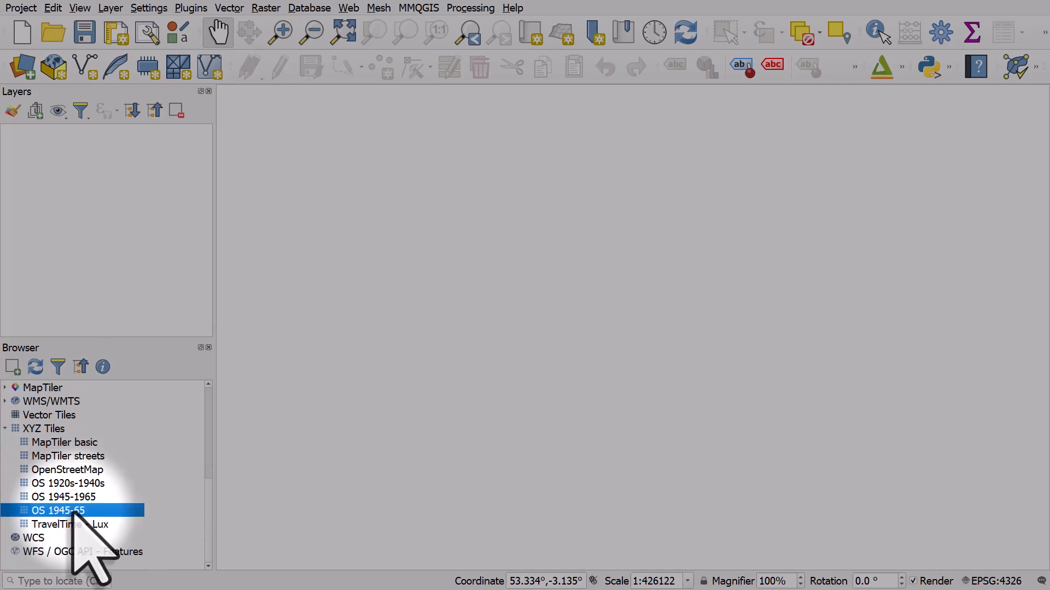
{"action": "mouse_move", "coordinate": [73, 519]}
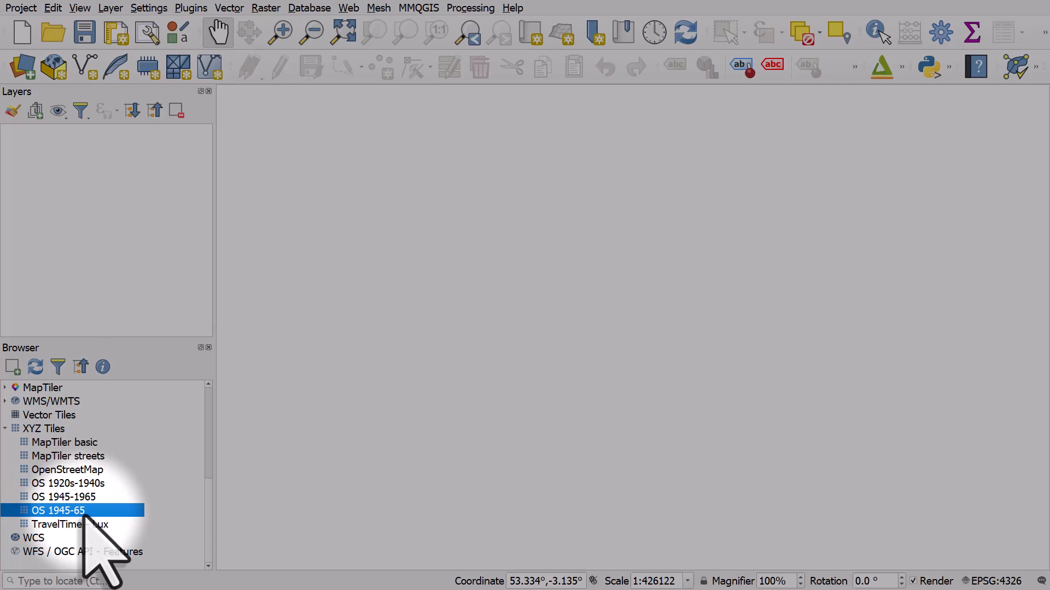
{"action": "double_click", "coordinate": [56, 510]}
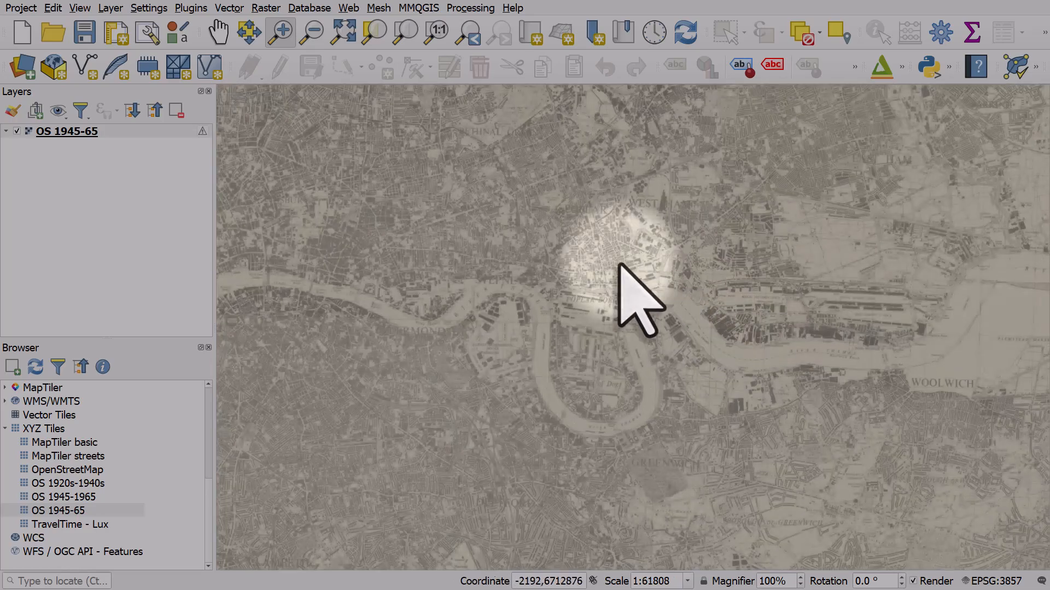
Zoom the historic map in on east London around the Isle of Dogs
{"action": "scroll", "scroll_direction": "up", "scroll_amount": 3}
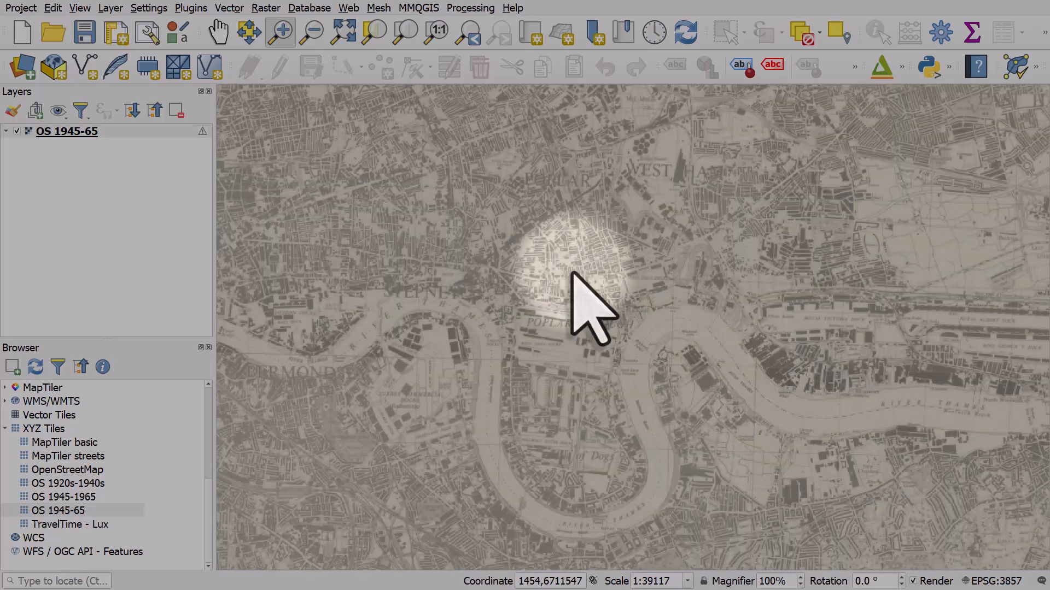